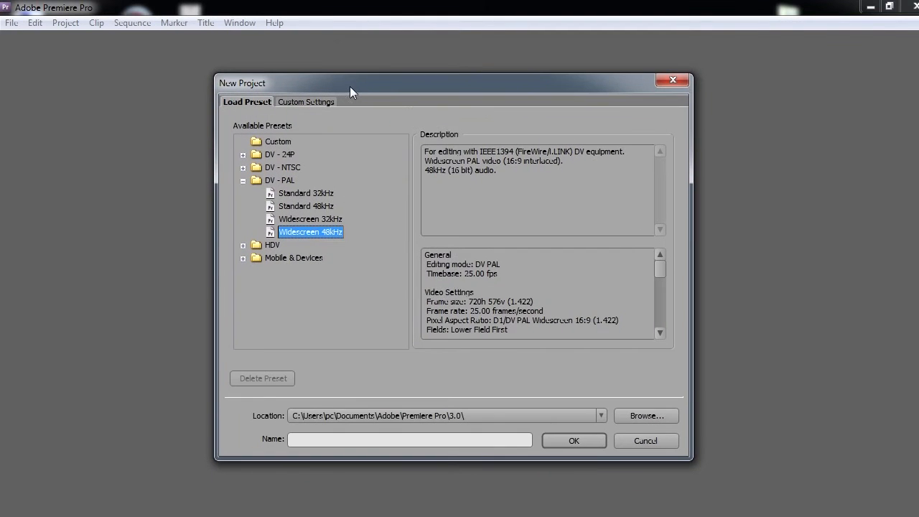
mouse_move(343, 127)
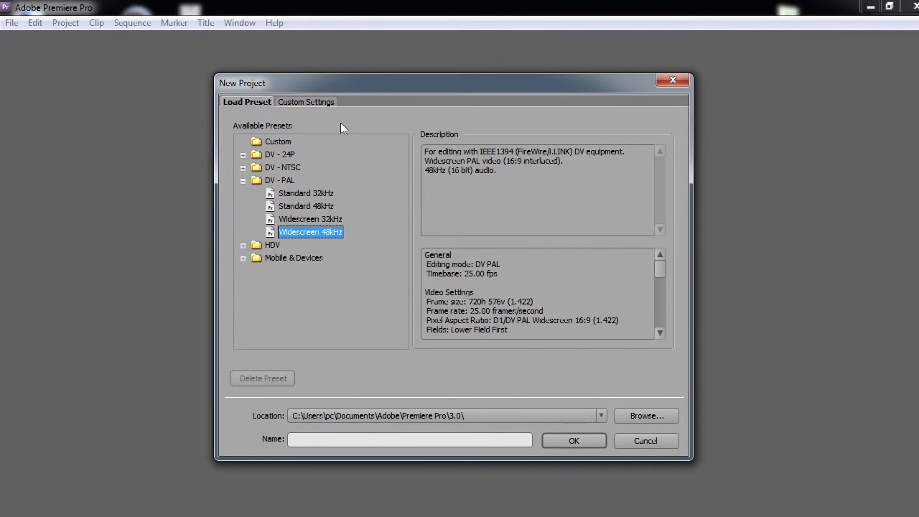
mouse_move(294, 124)
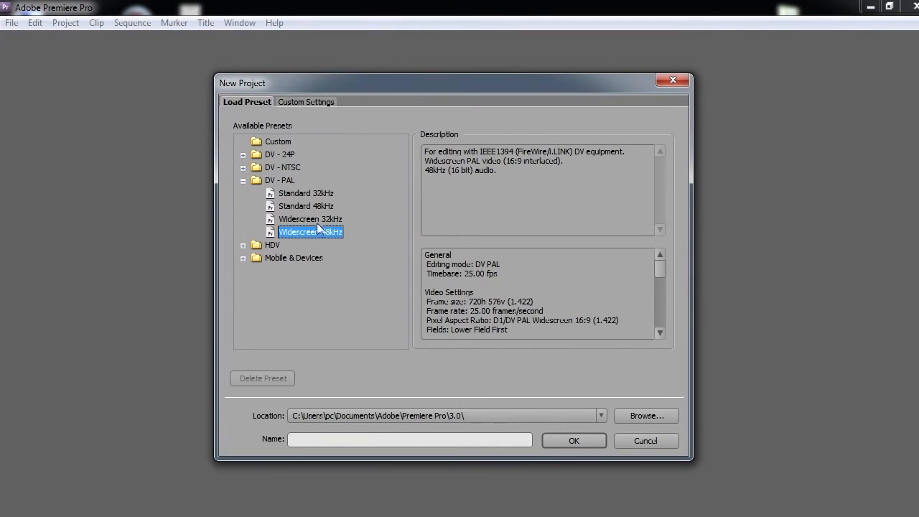
Expand the DV-NTSC preset group while keeping DV-PAL Widescreen 48kHz selected
click(242, 167)
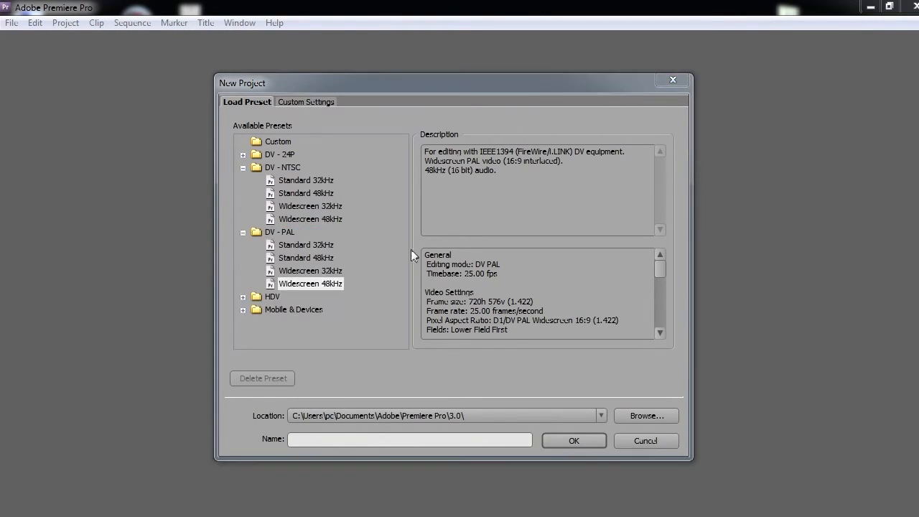
click(310, 284)
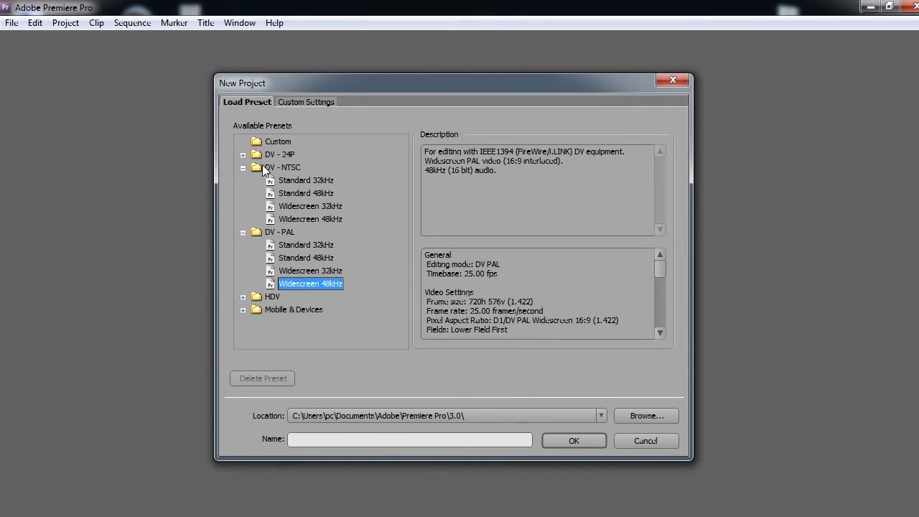
mouse_move(320, 226)
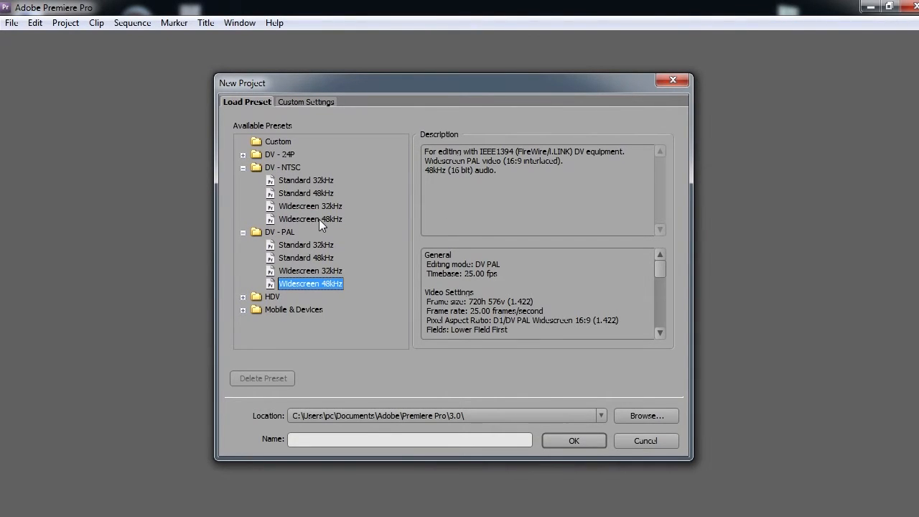
mouse_move(312, 289)
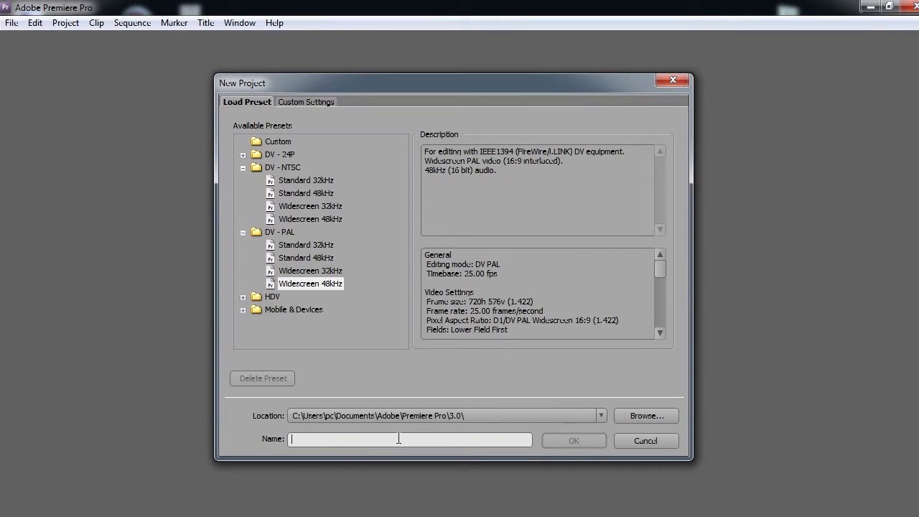
Name the project 'DVD Movie', review the widescreen video settings, and create it
text(DVD Movi)
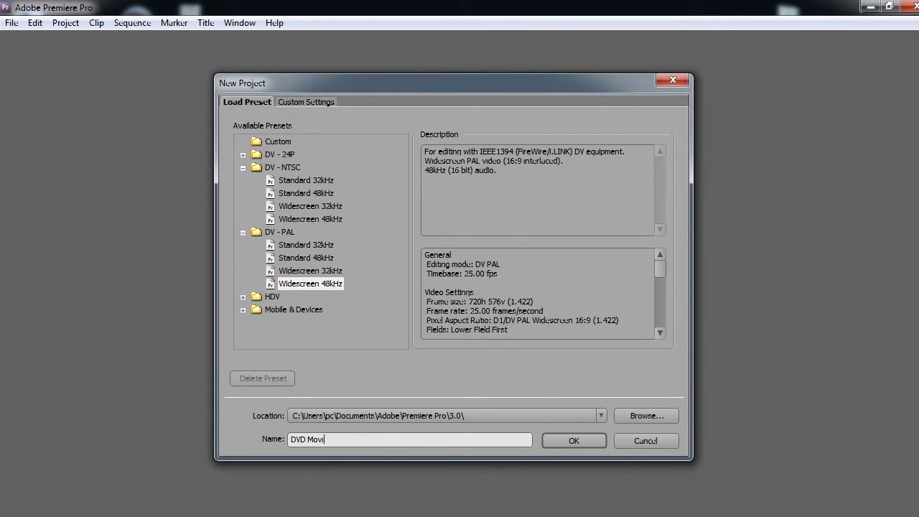
text(e)
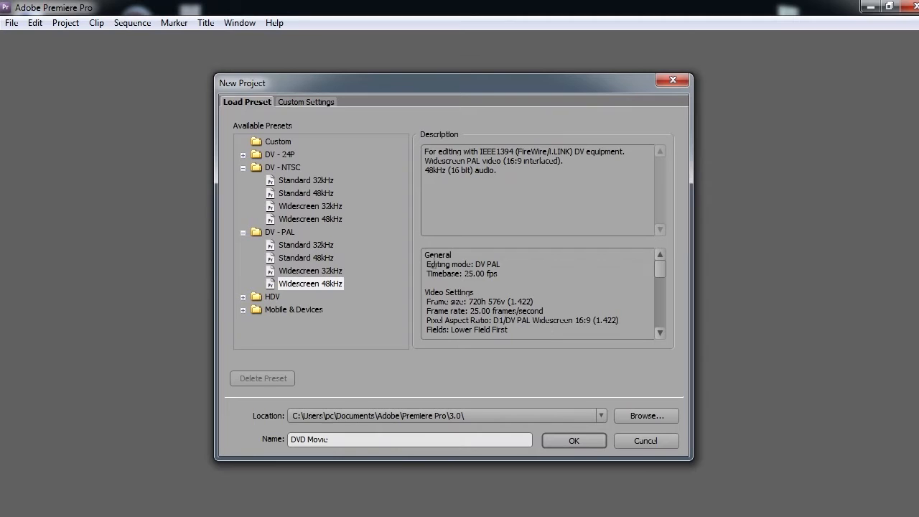
drag(425, 254, 484, 264)
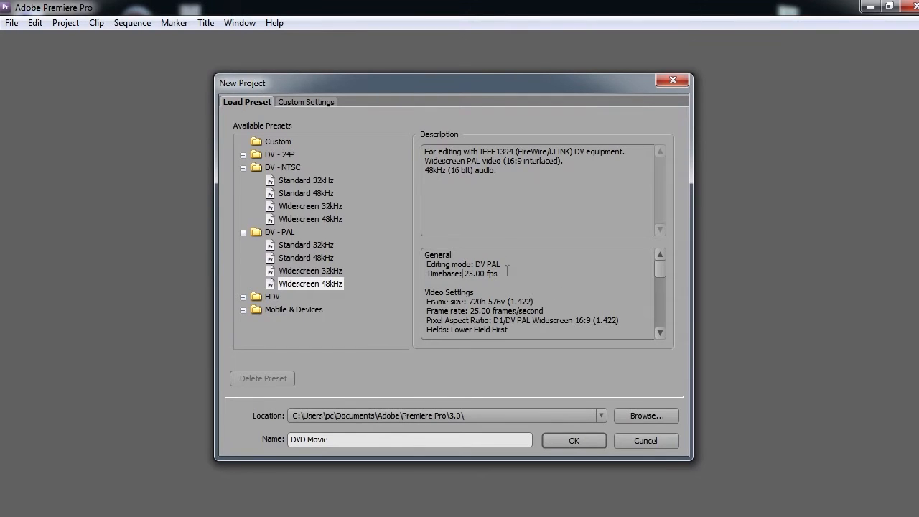
mouse_move(472, 286)
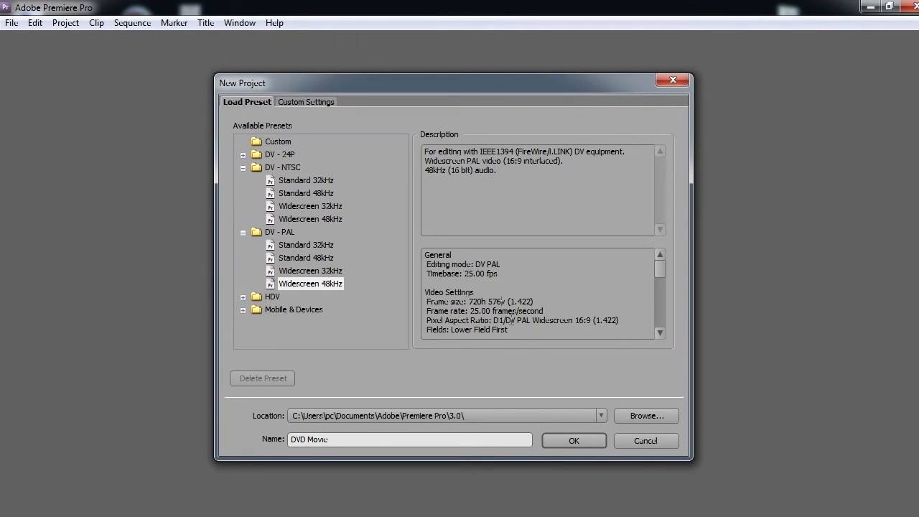
double_click(558, 319)
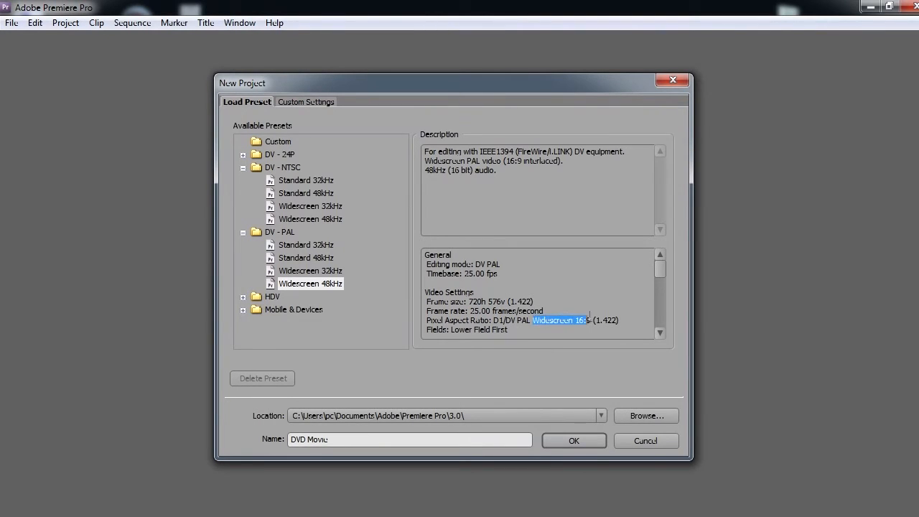
drag(588, 320, 423, 320)
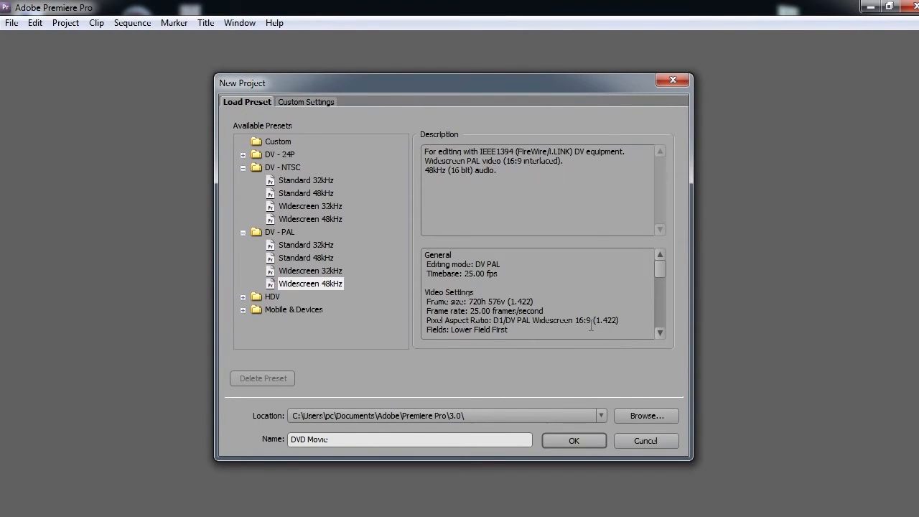
double_click(476, 301)
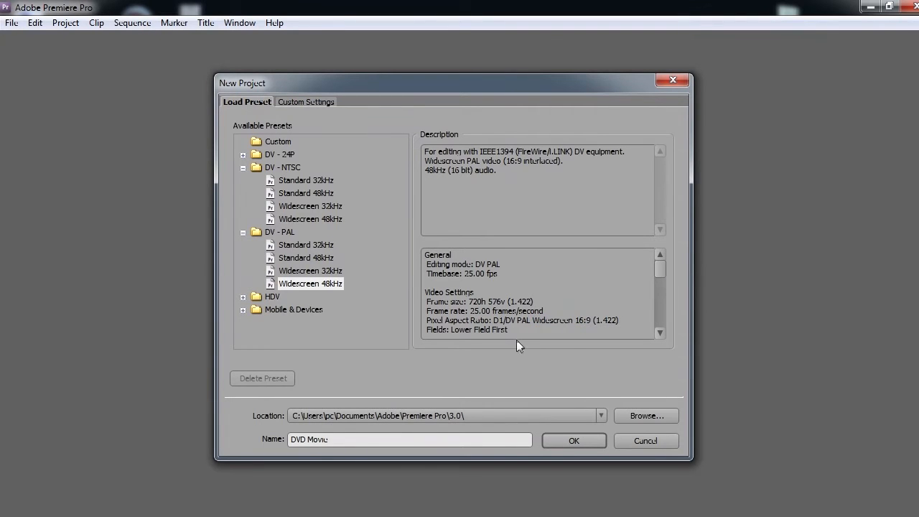
click(573, 440)
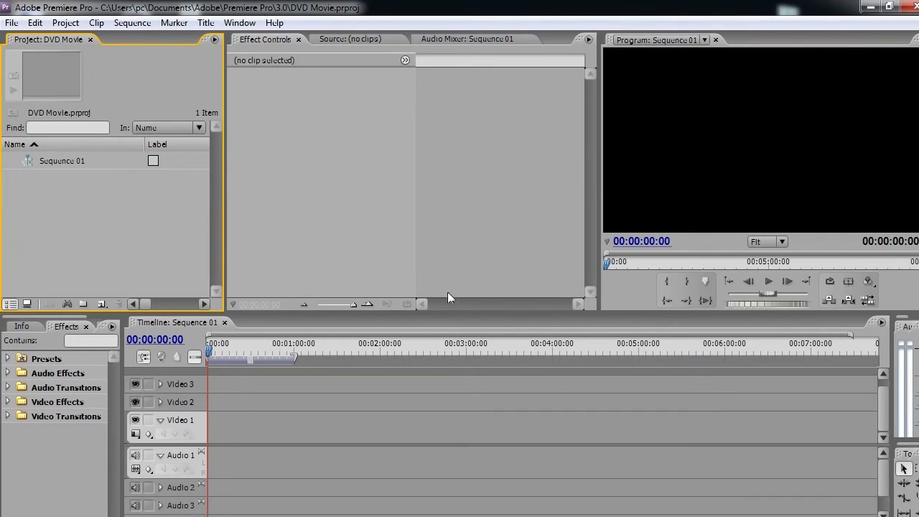
mouse_move(204, 216)
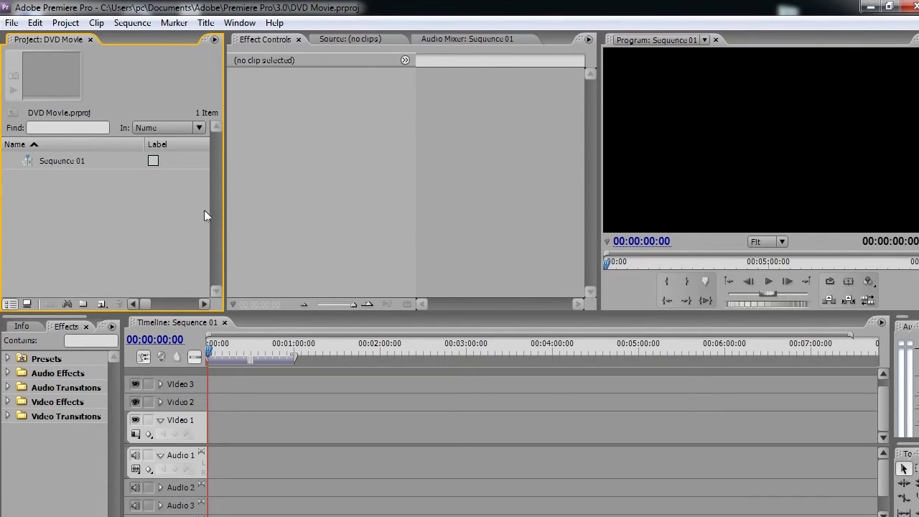
Import 'sicily (70).MOV' from the Desktop and select it in the Project panel
click(11, 22)
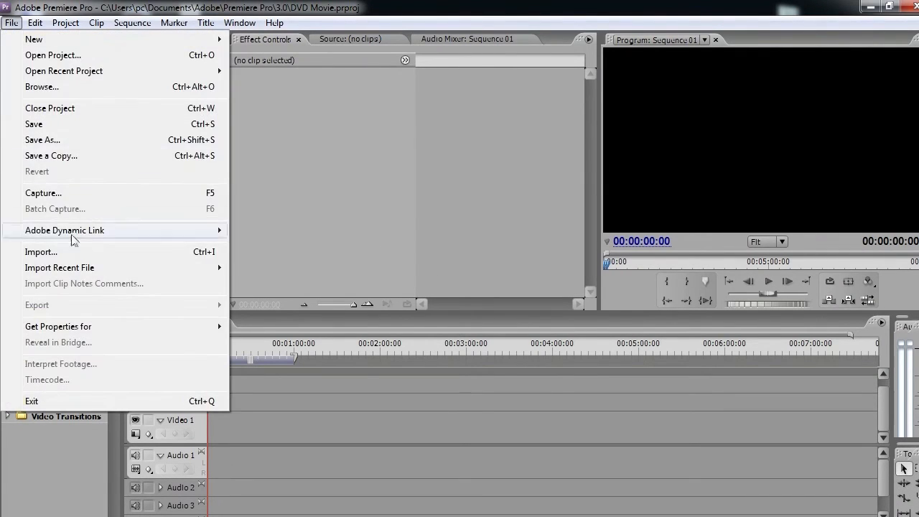
click(41, 252)
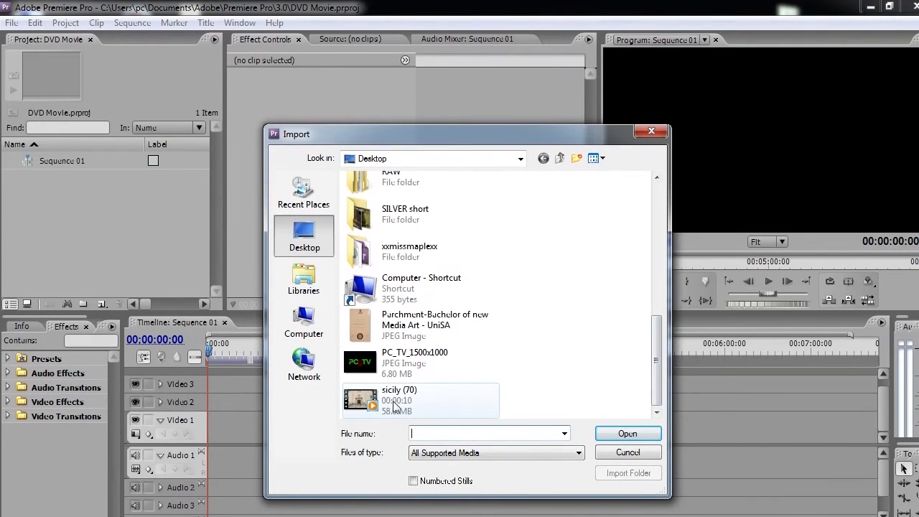
click(420, 399)
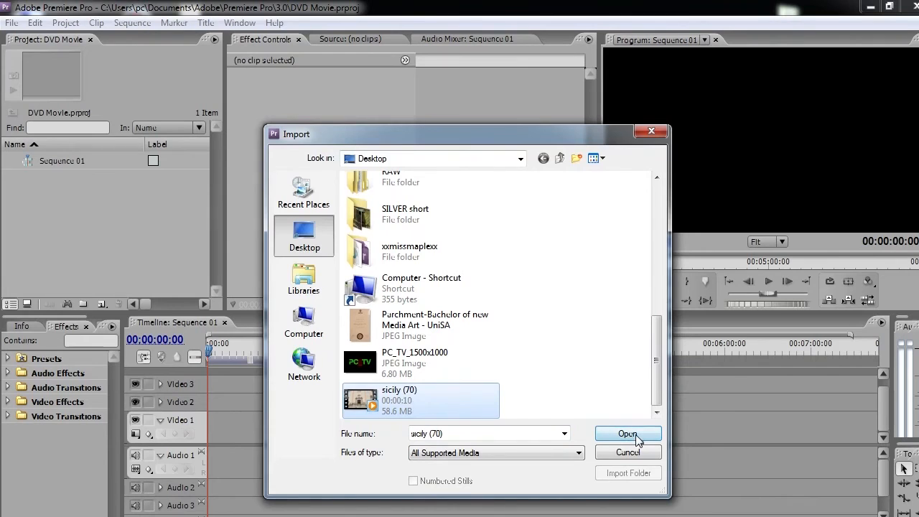
click(626, 433)
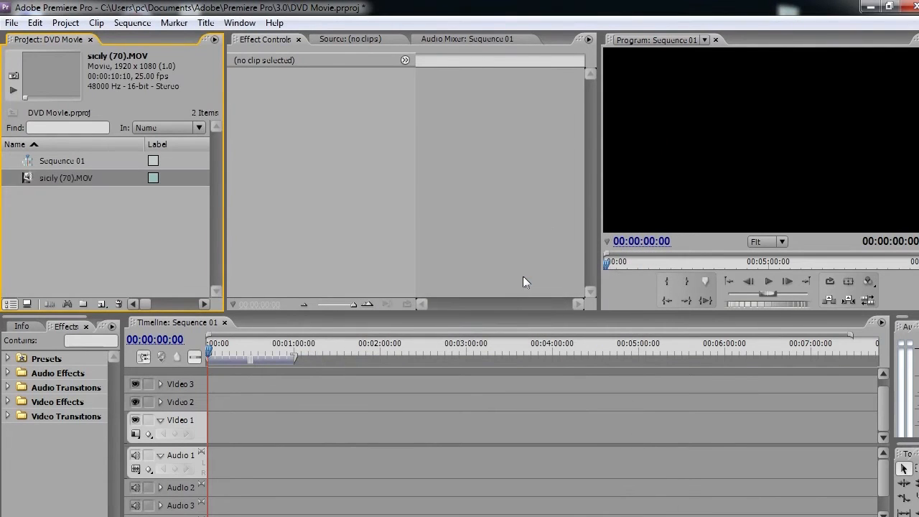
click(64, 177)
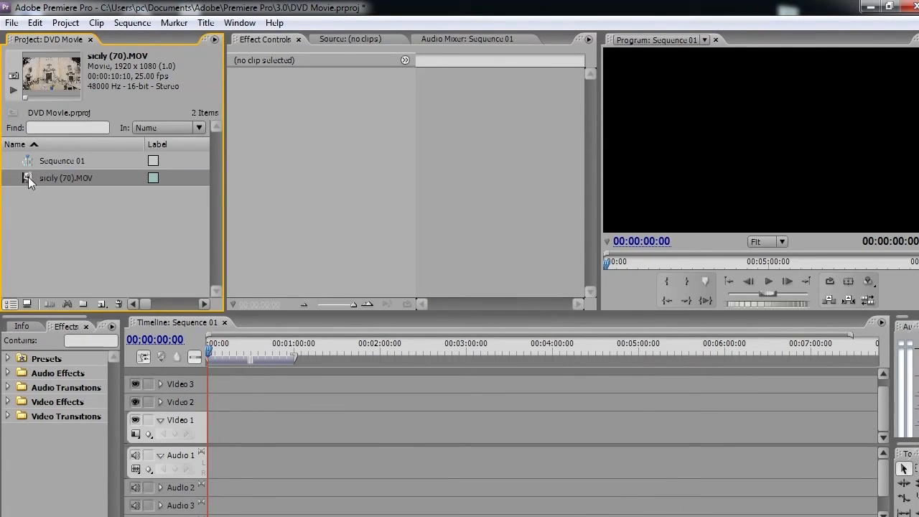
Open the sicily clip in the Source Monitor and place it on Video 1/Audio 1
double_click(64, 177)
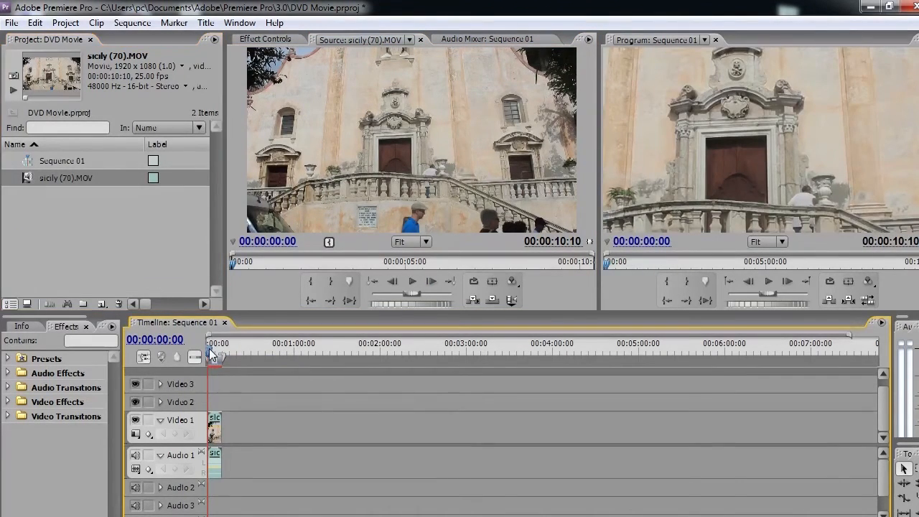
click(781, 241)
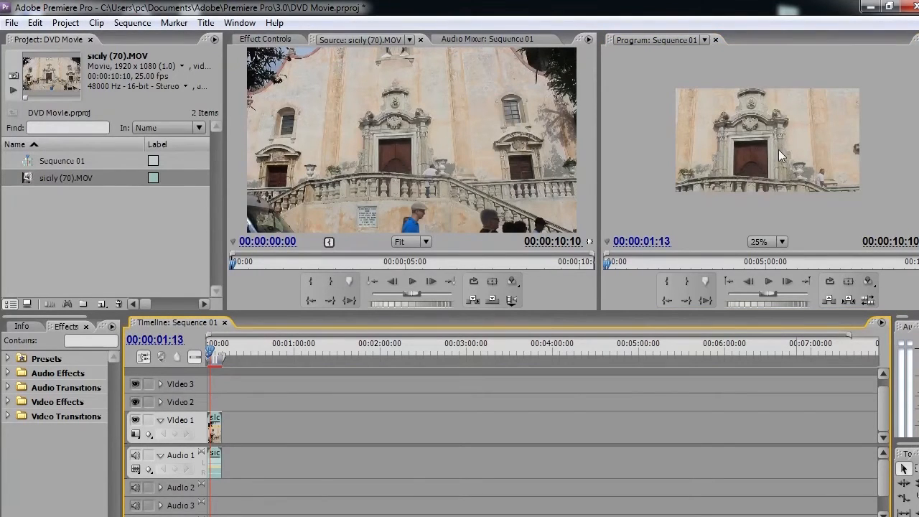
mouse_move(393, 117)
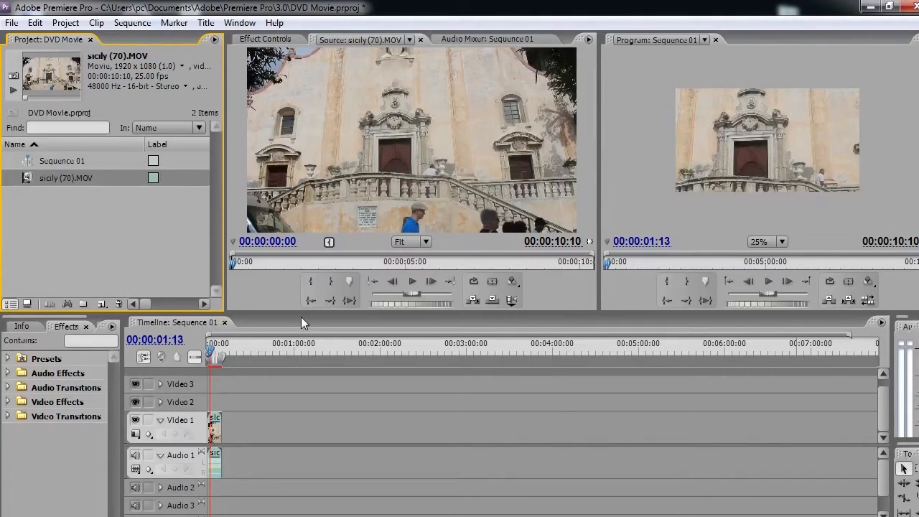
mouse_move(305, 343)
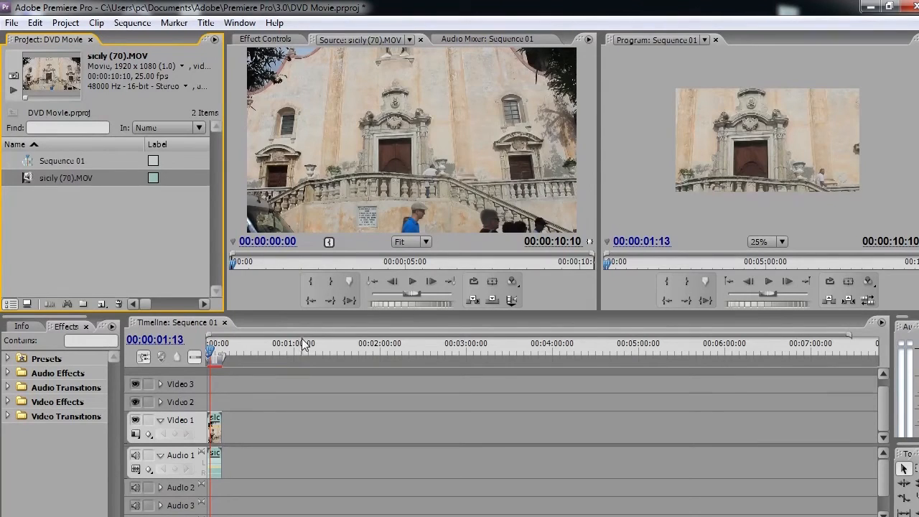
mouse_move(693, 217)
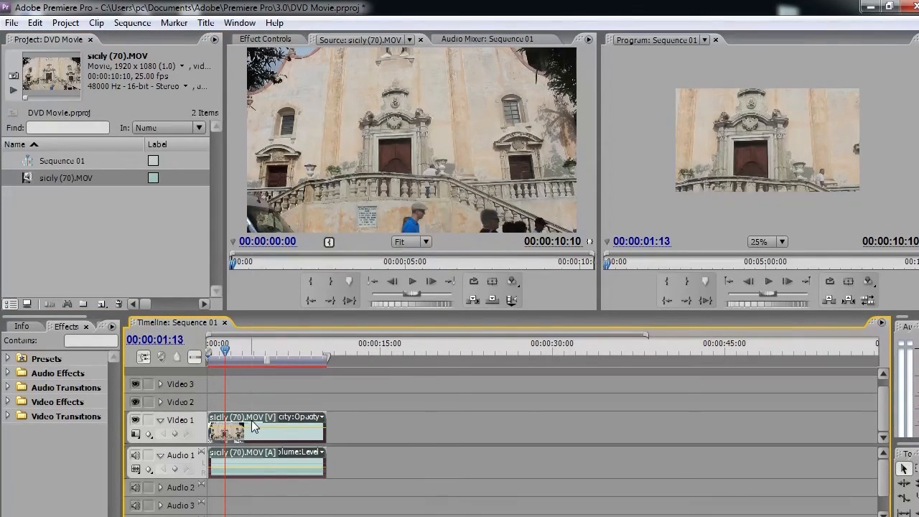
Apply Scale to Frame Size to the sicily clip and move the playhead about five seconds in
right_click(251, 423)
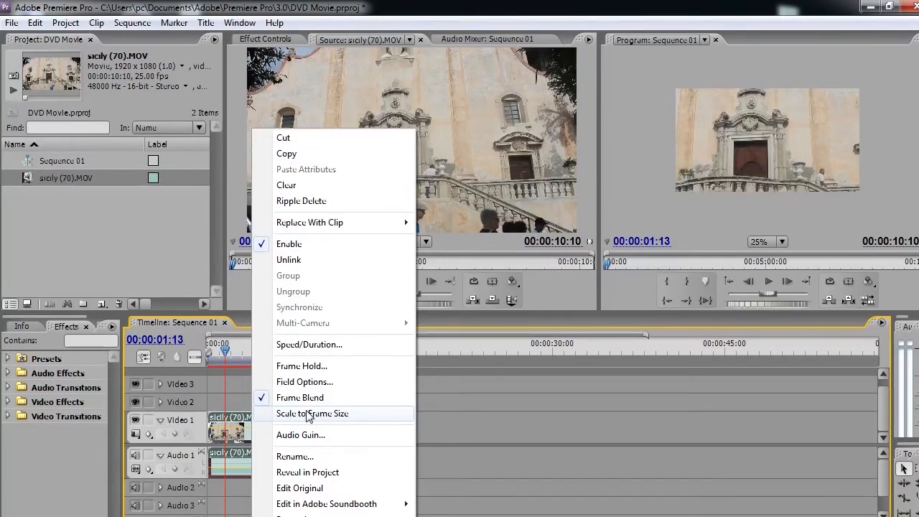
click(311, 413)
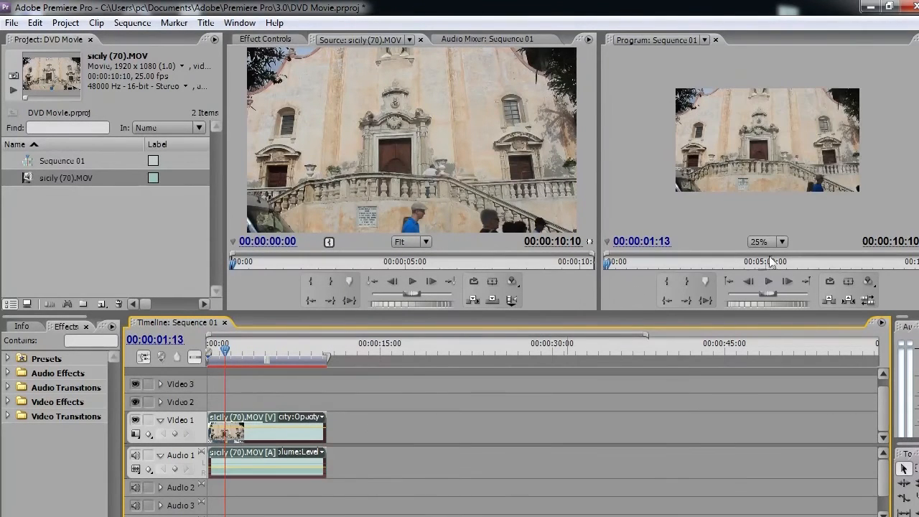
click(766, 241)
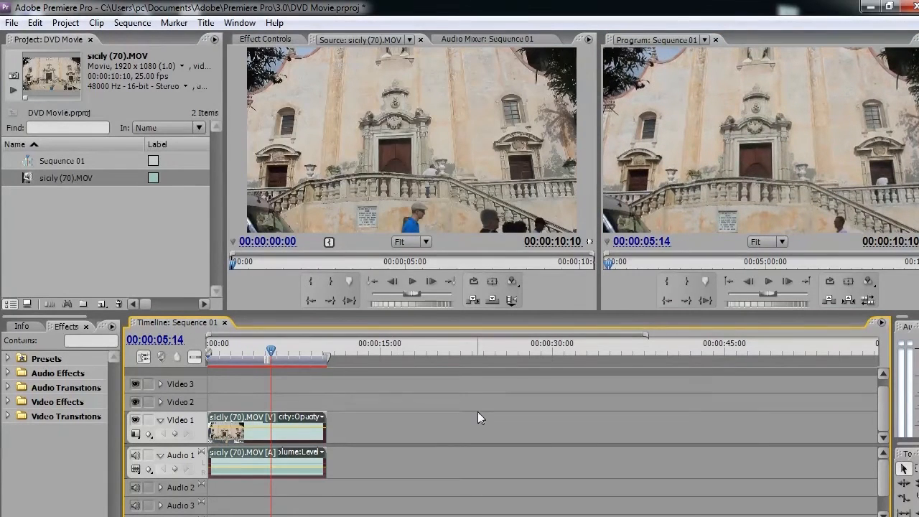
mouse_move(468, 420)
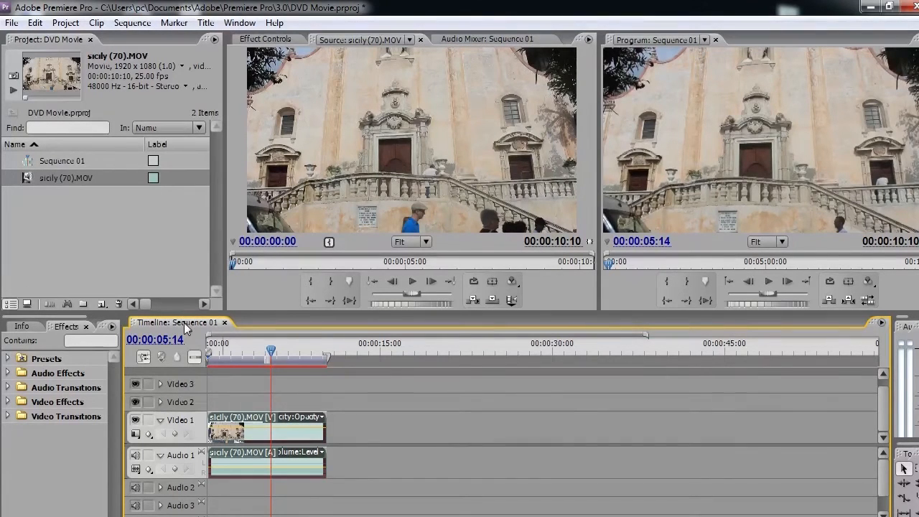
mouse_move(524, 328)
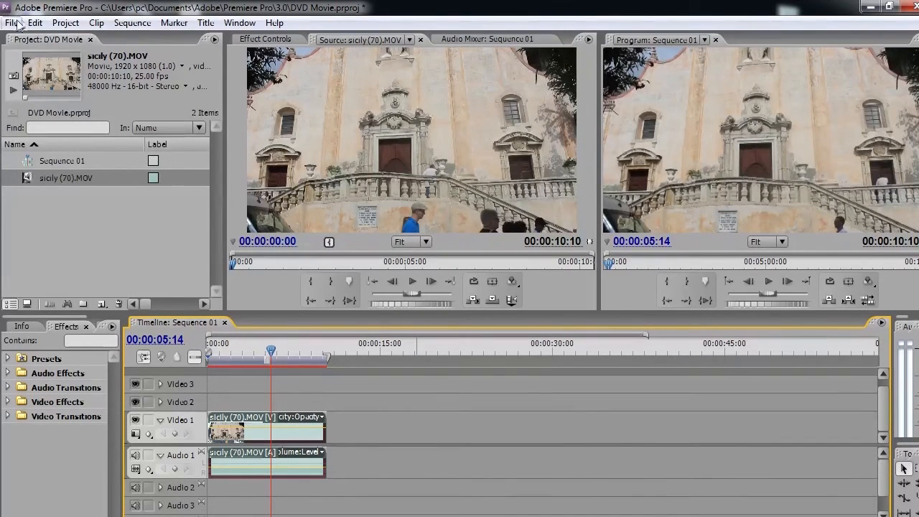
Open the File menu to export via Adobe Media Encoder
click(12, 22)
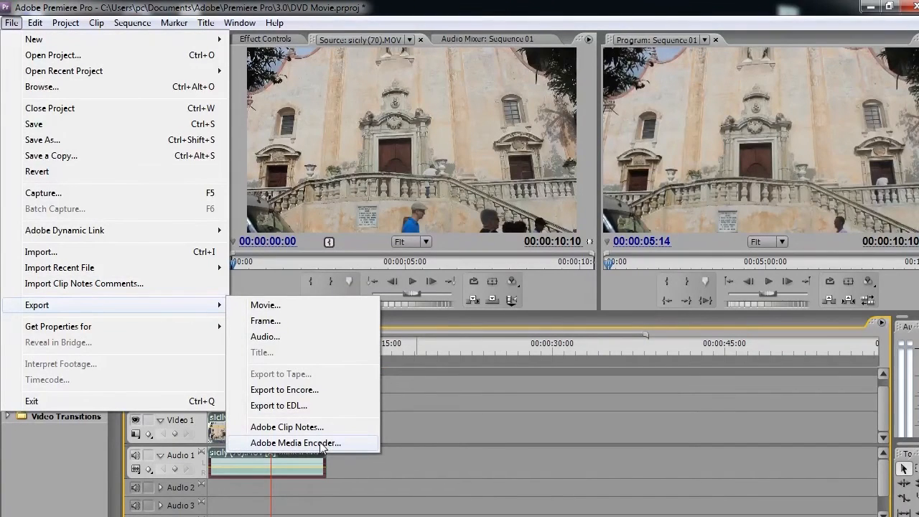
mouse_move(328, 450)
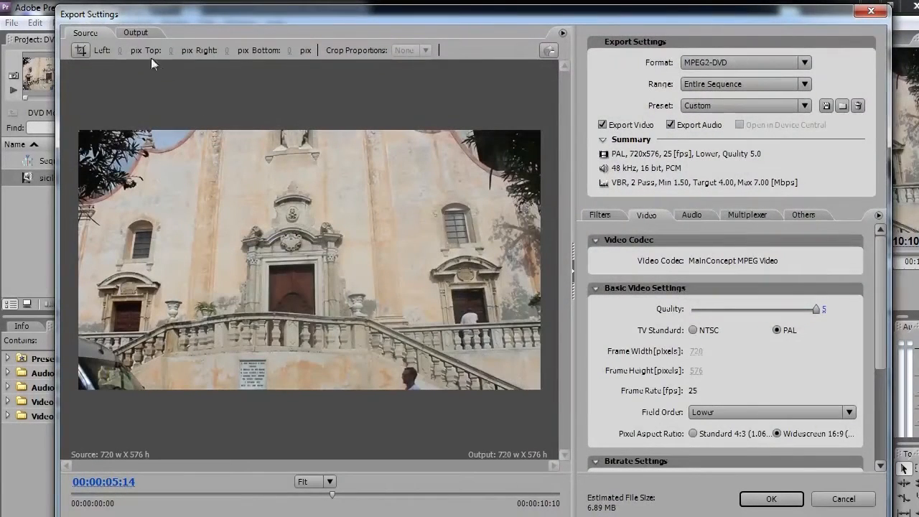
Preview the output, keep MPEG2-DVD format, and review PAL 720x576 25 fps VBR settings
click(135, 32)
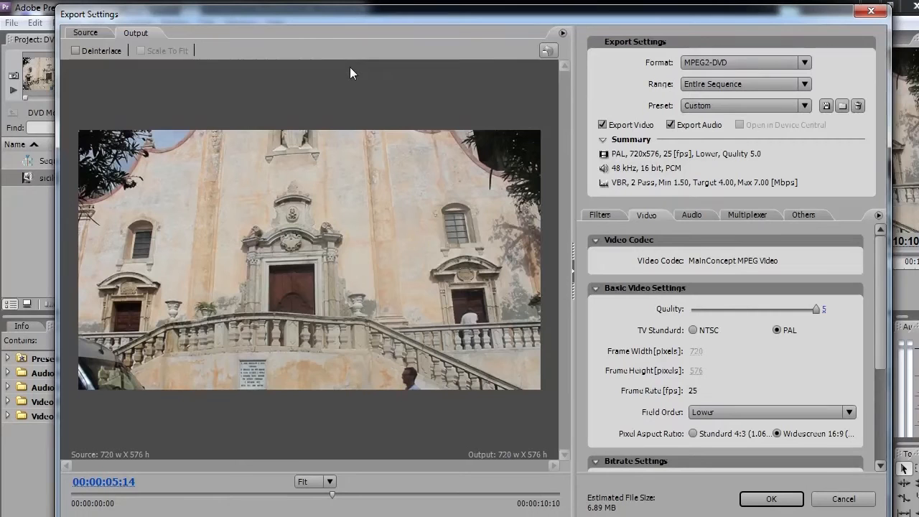
click(803, 62)
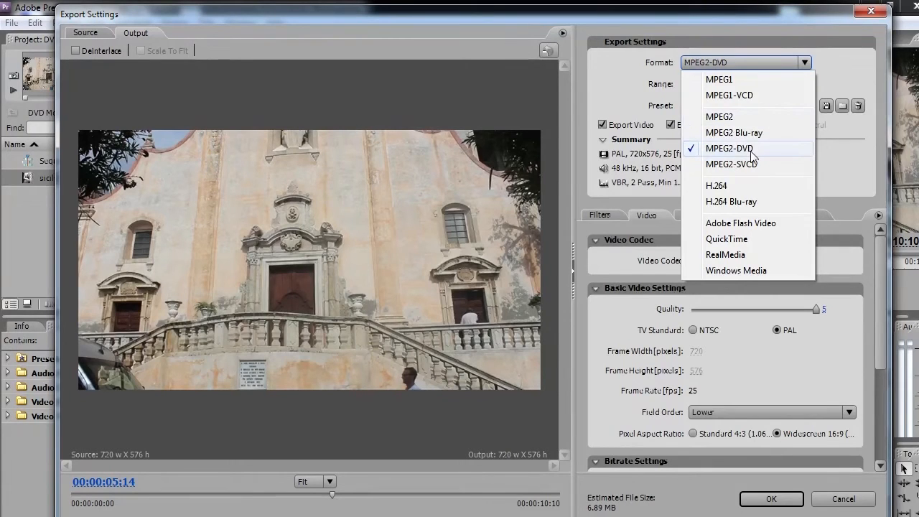
click(729, 148)
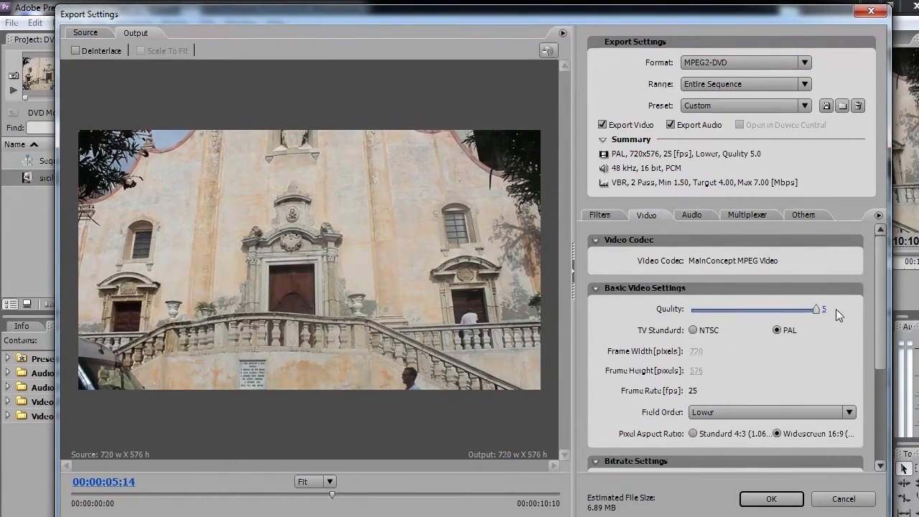
mouse_move(845, 343)
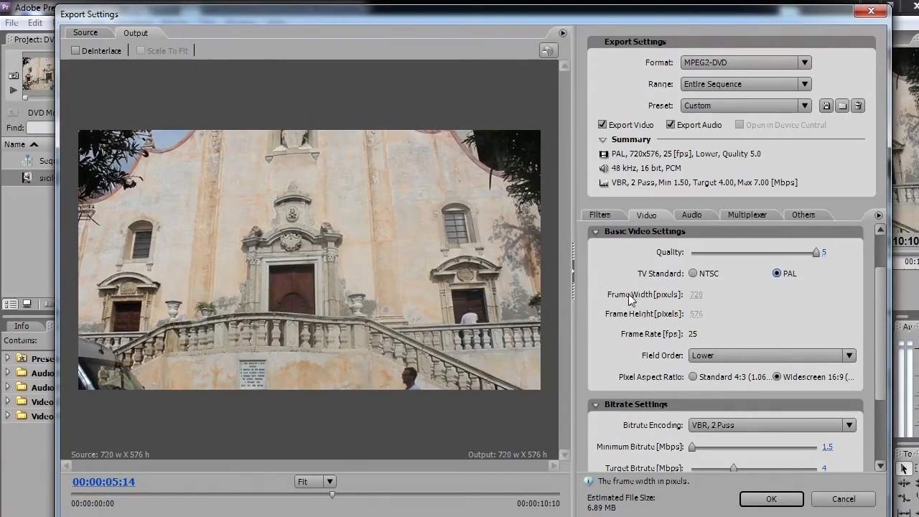
mouse_move(706, 318)
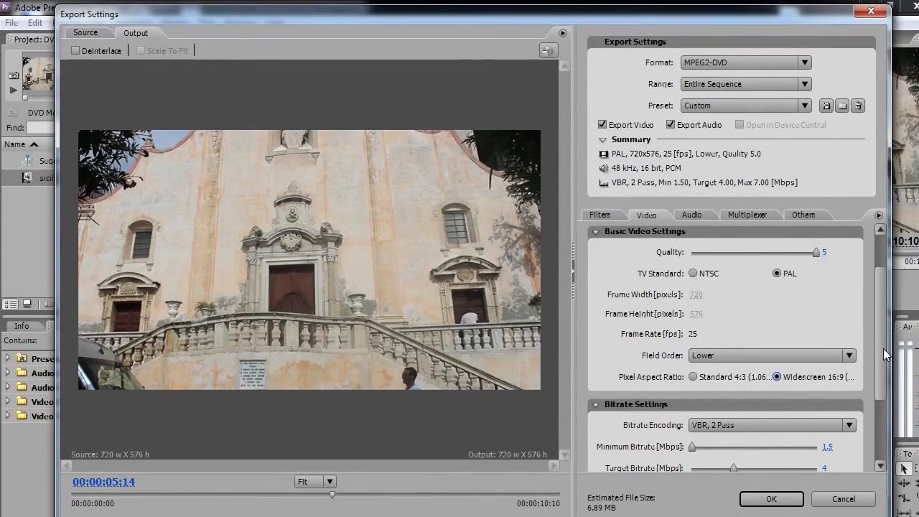
scroll(down, 3)
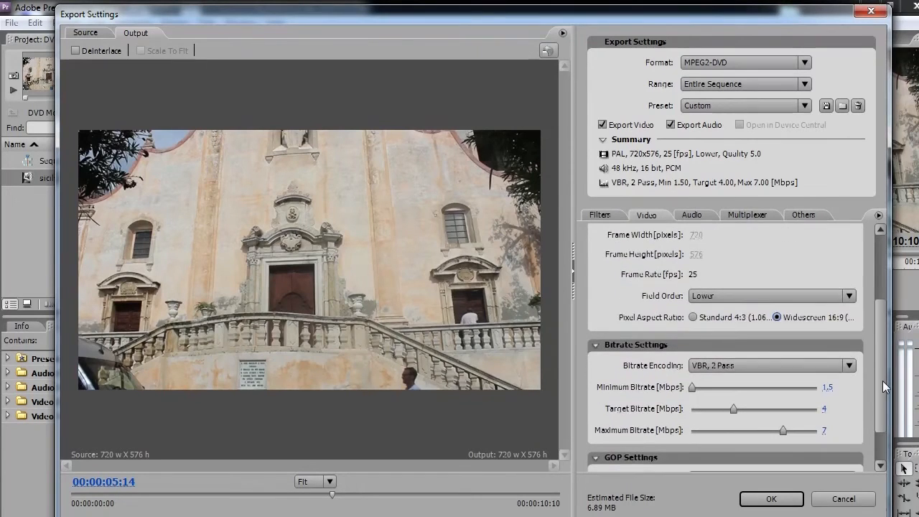
scroll(down, 3)
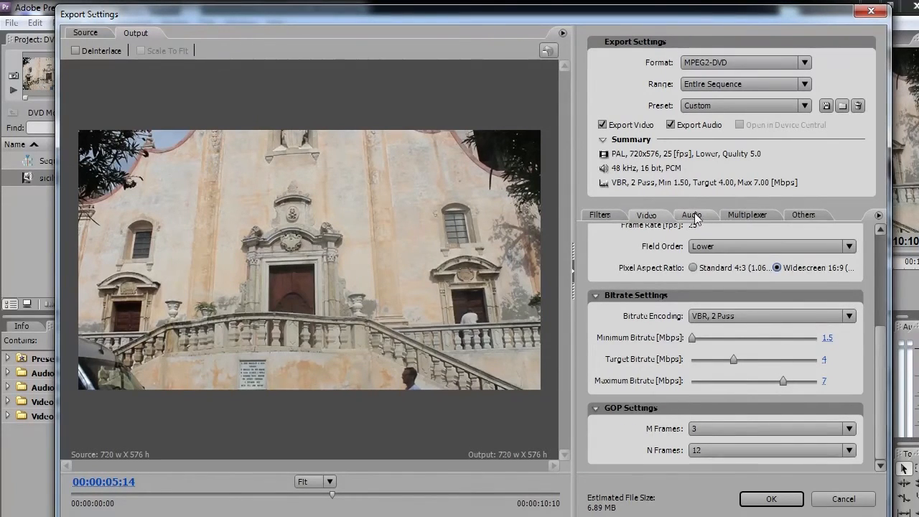
Keep PCM 16 bit 48 kHz as the audio format and return to the Video tab
click(691, 214)
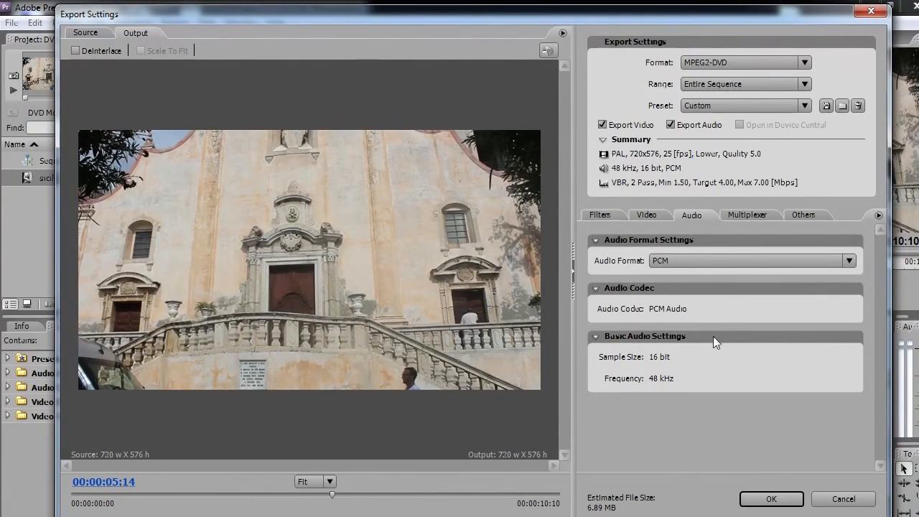
click(849, 260)
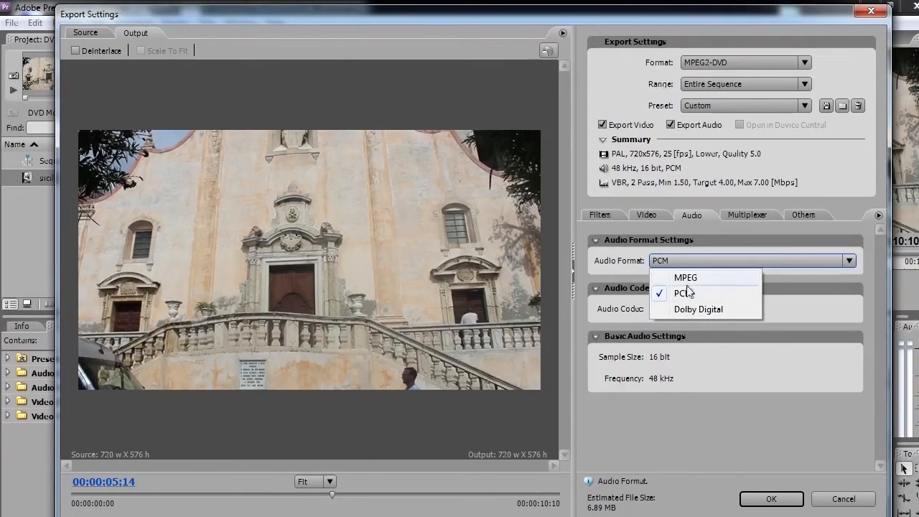
click(683, 292)
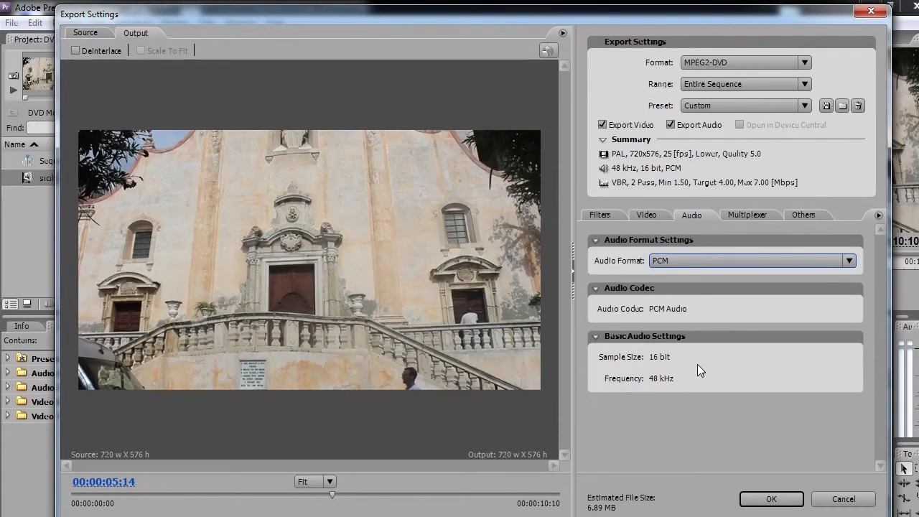
mouse_move(742, 407)
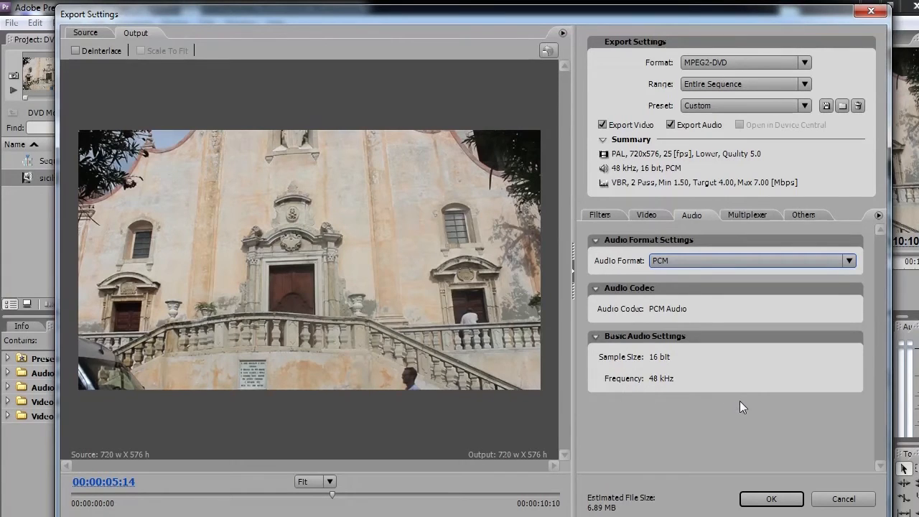
click(646, 215)
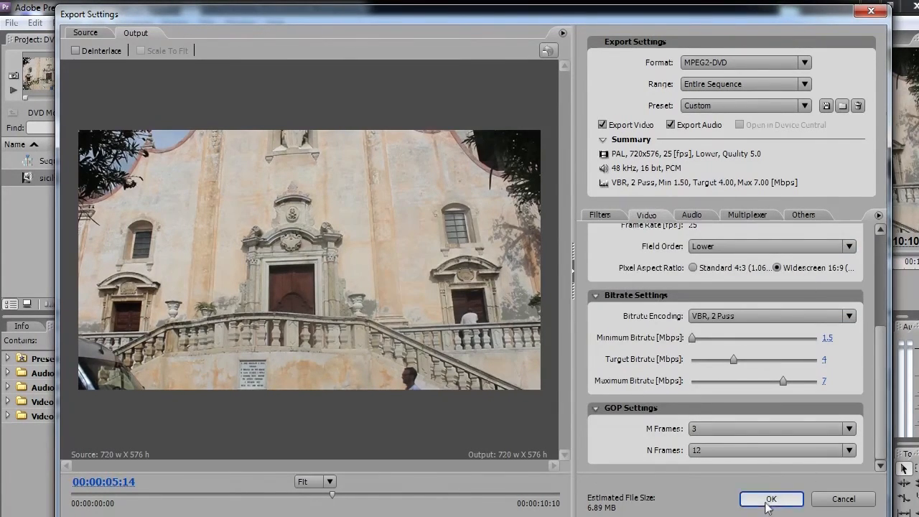
Accept the export settings and save the file as 'Sicily-Movie-Film' on the Desktop
click(770, 498)
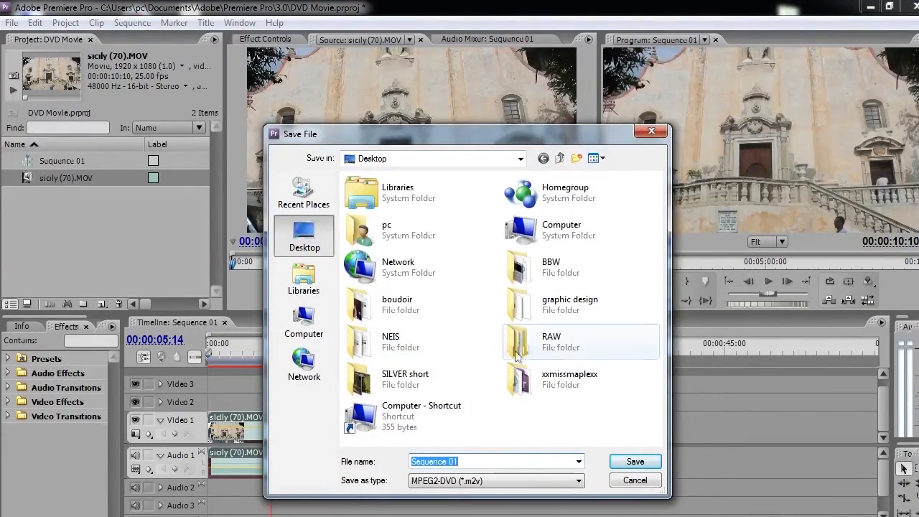
mouse_move(524, 458)
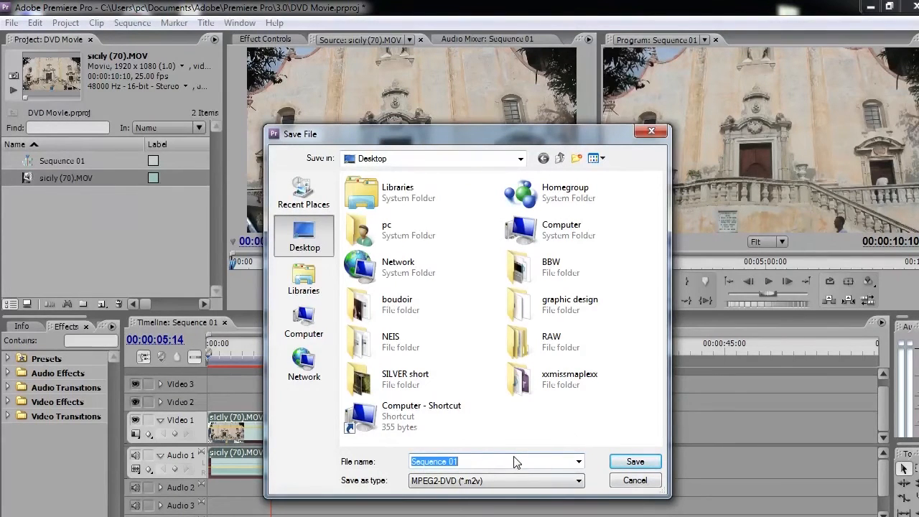
text(Sicily-)
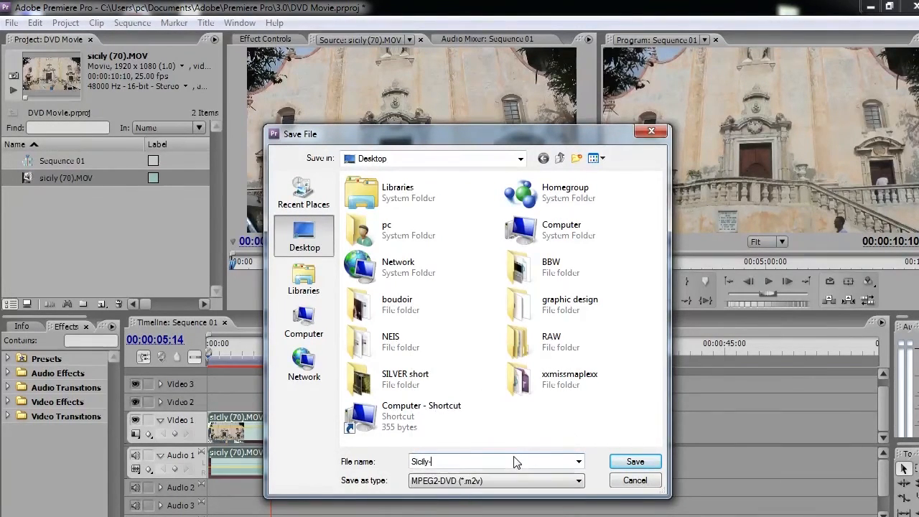
text(Movie-Film)
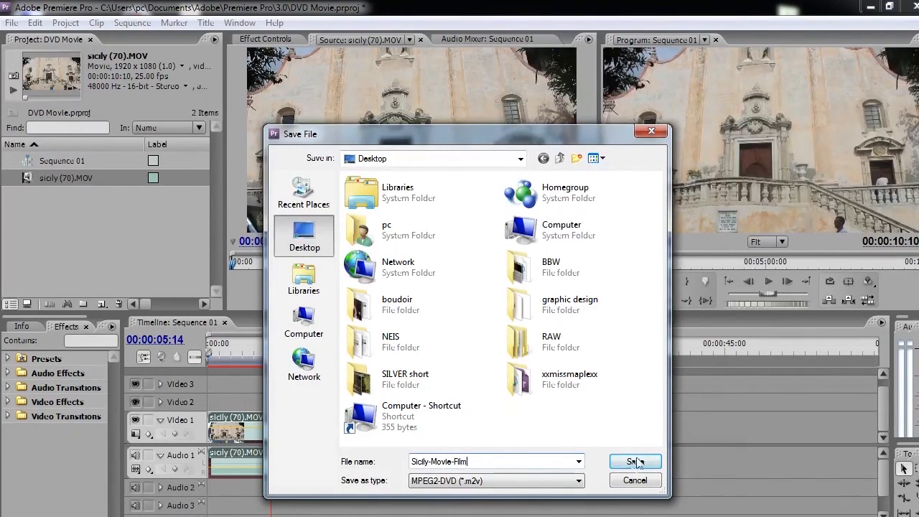
click(629, 461)
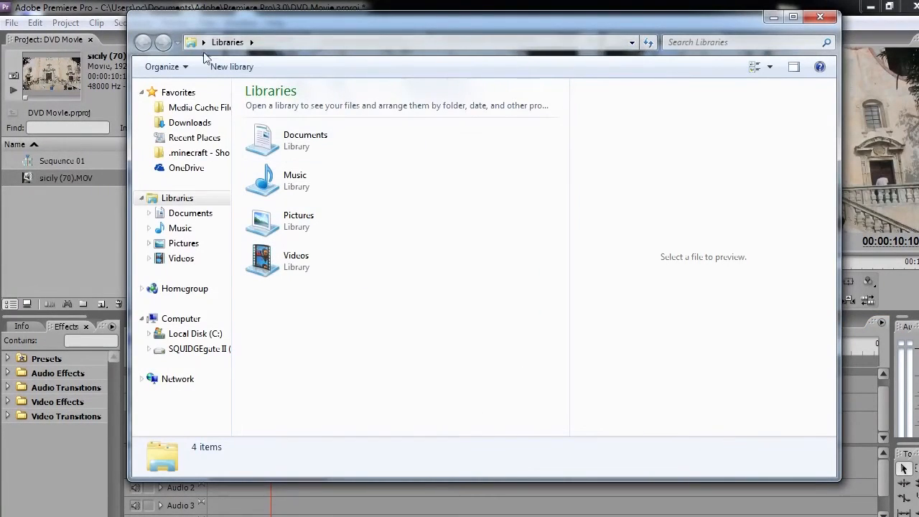
Open the Desktop and select the Sicily-Movie-Film video clip and its WAV file
click(143, 42)
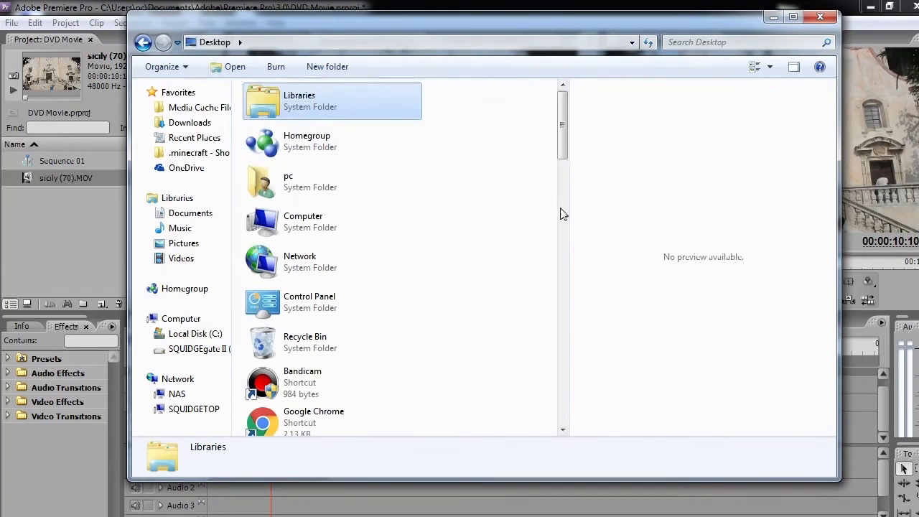
scroll(down, 3)
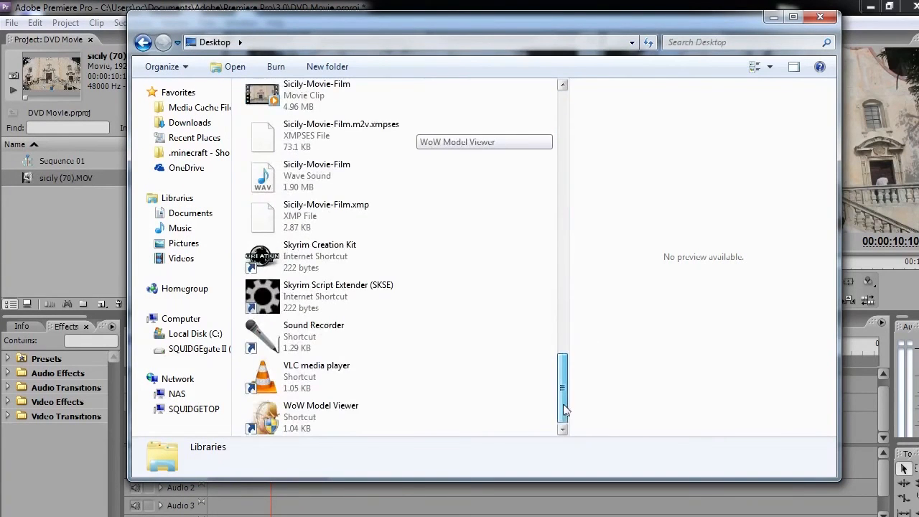
scroll(up, 3)
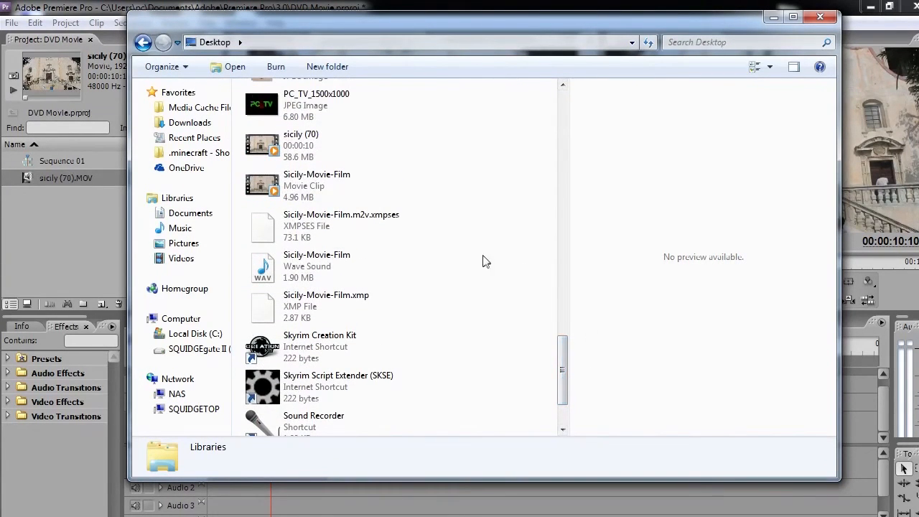
click(330, 185)
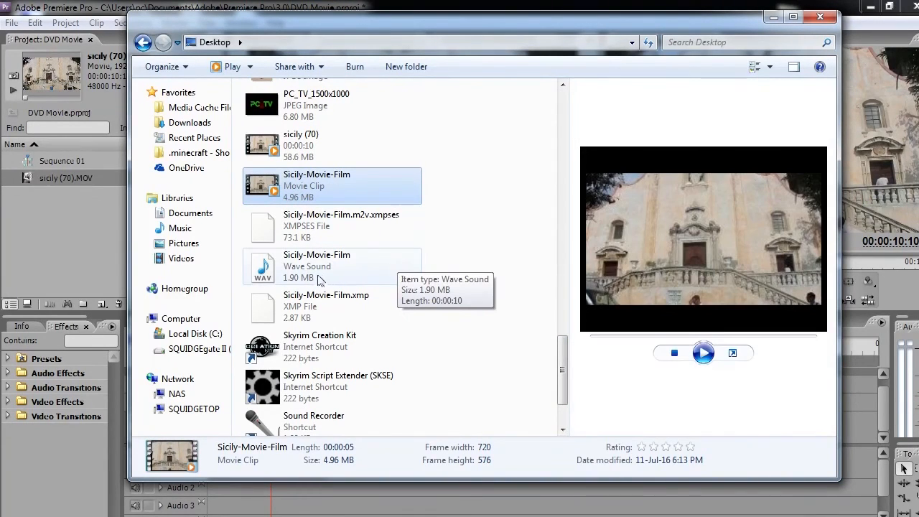
click(317, 266)
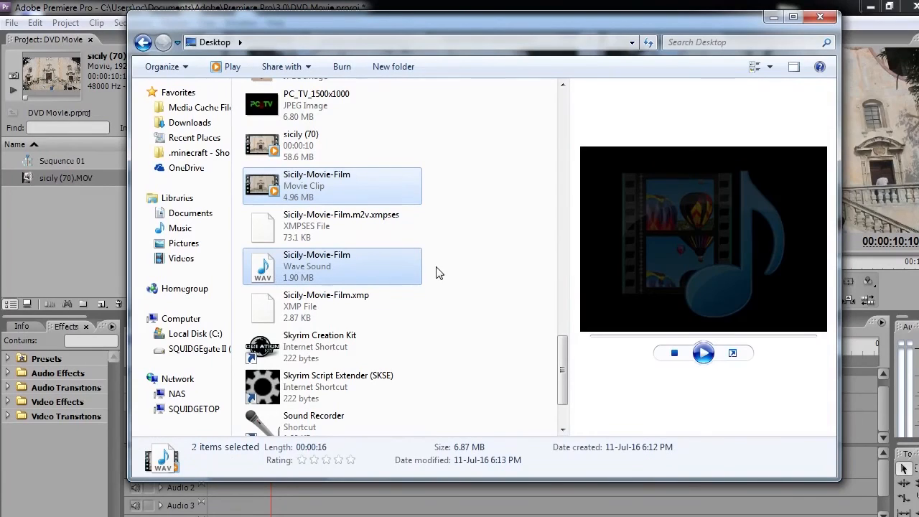
mouse_move(405, 279)
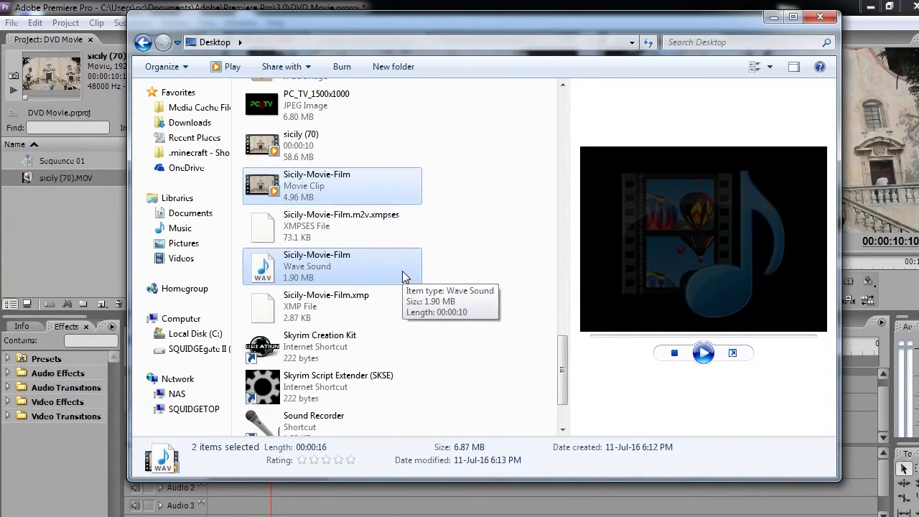
mouse_move(465, 192)
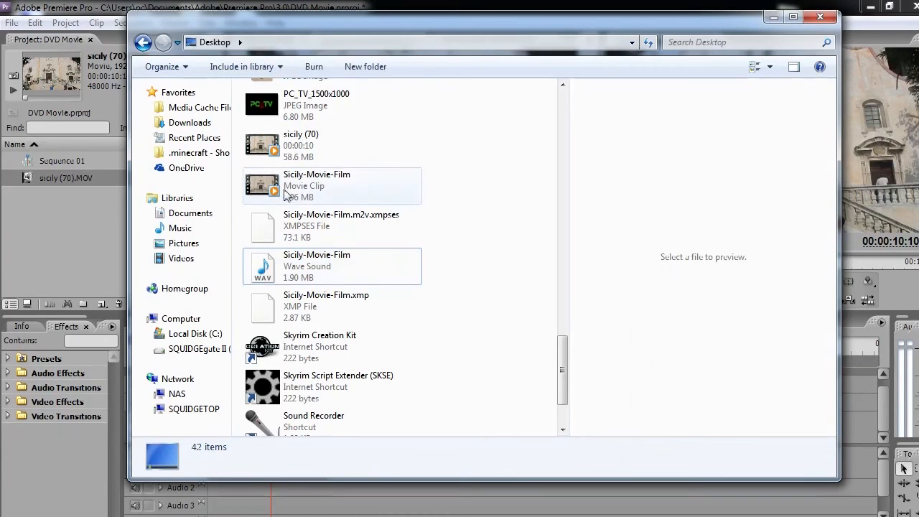
Select the exported Sicily-Movie-Film clip and play it in the Explorer preview pane
click(330, 185)
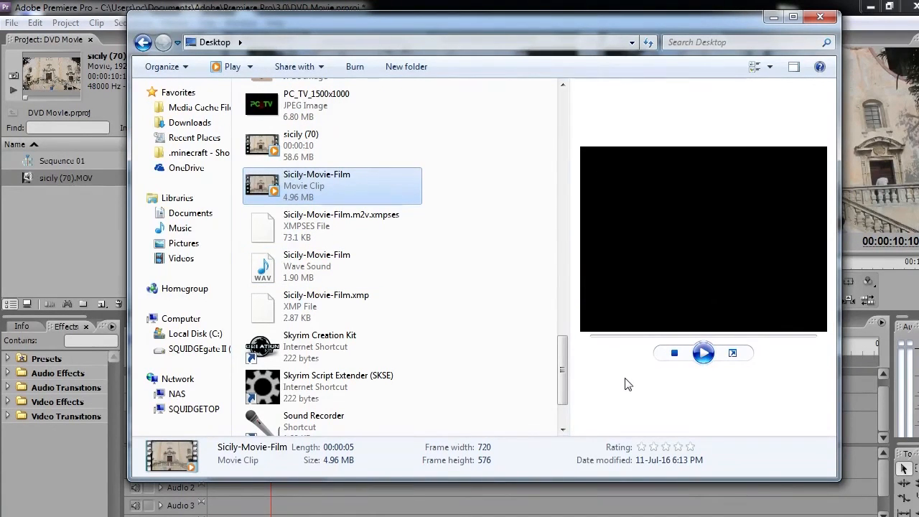
click(702, 352)
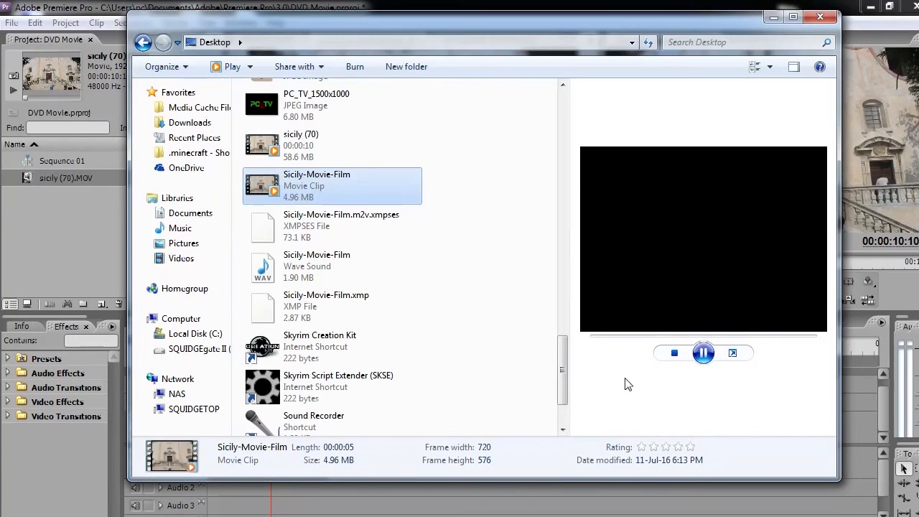
click(702, 352)
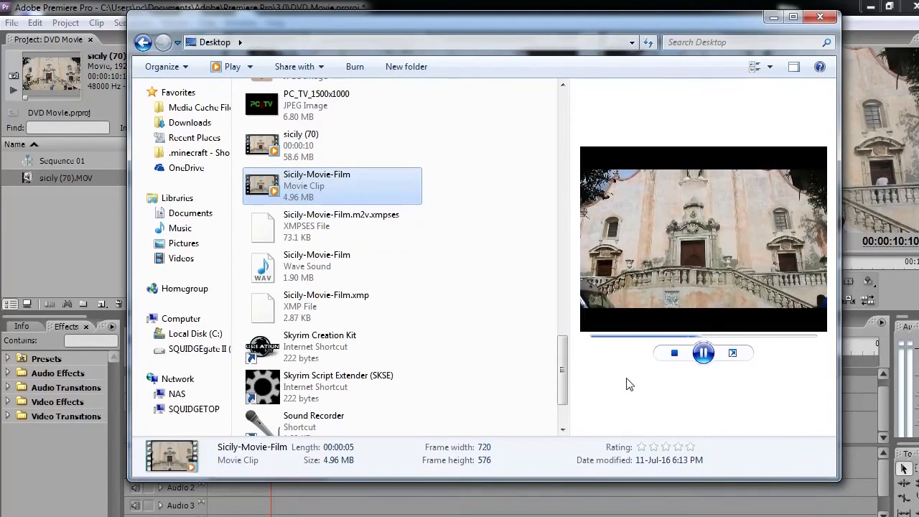